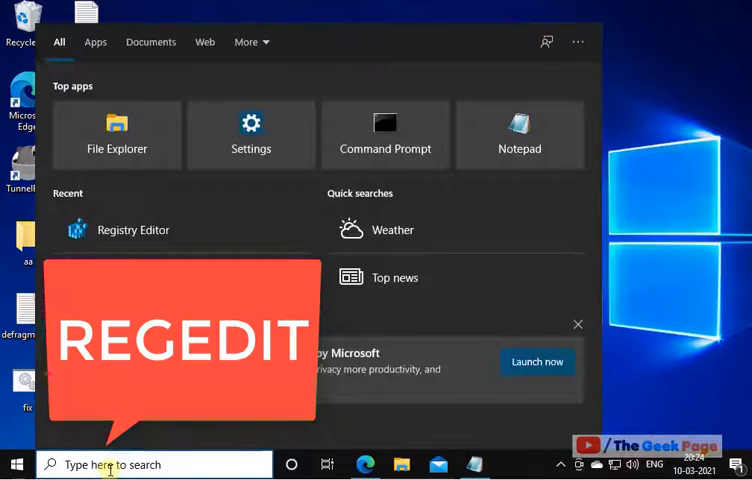
Step: Search Start for 'regedit' to find Registry Editor
text(regedit)
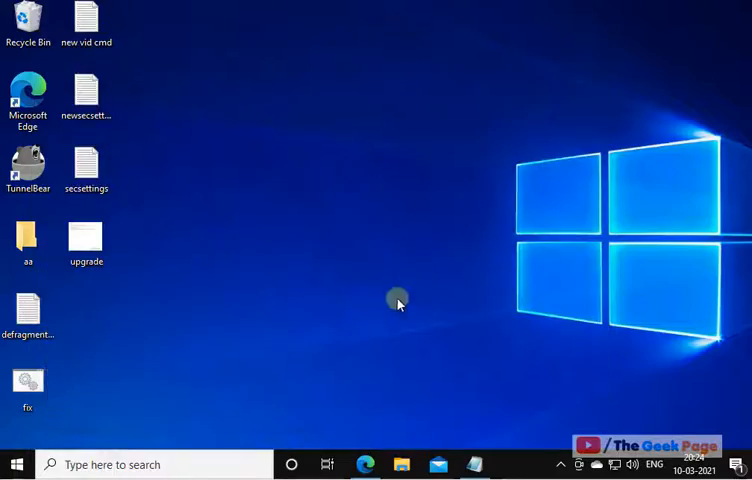
mouse_move(358, 330)
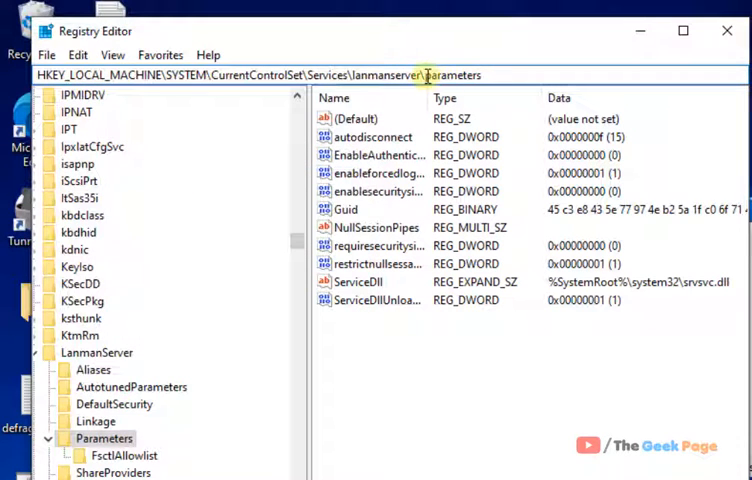
mouse_move(505, 99)
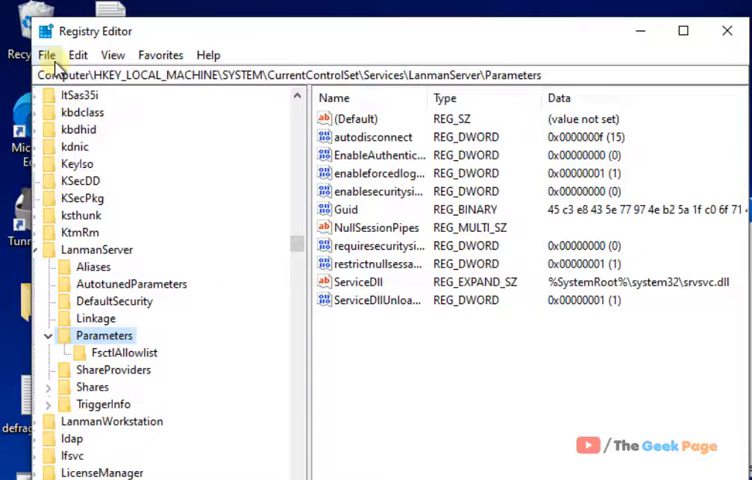
Step: Export a registry backup named 'bak' to Documents
click(46, 54)
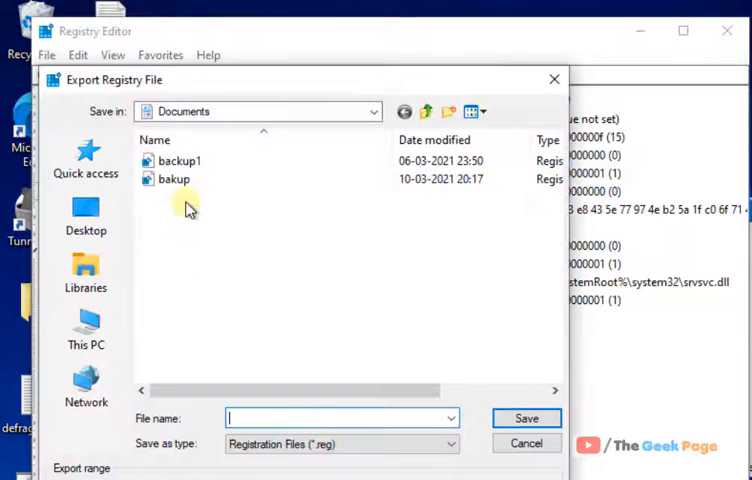
text(bak)
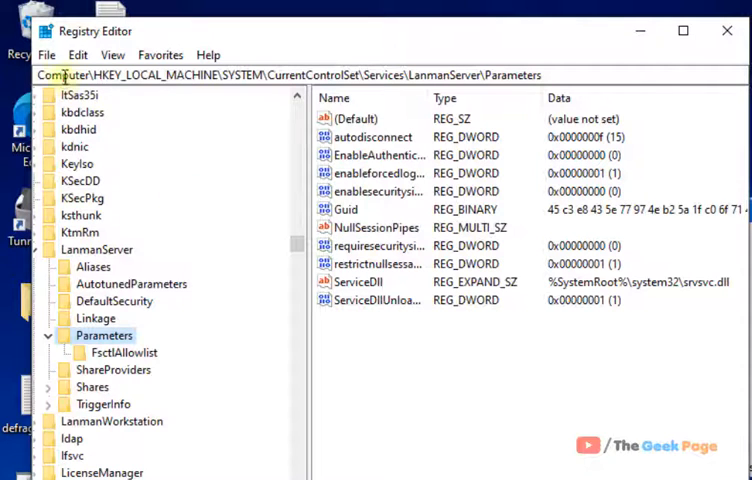
click(46, 54)
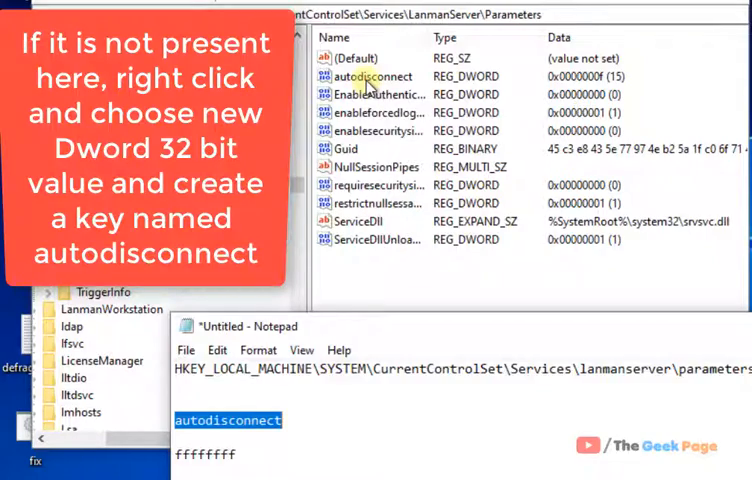
Step: Set autodisconnect's value data to hexadecimal ffffffff and confirm
double_click(370, 76)
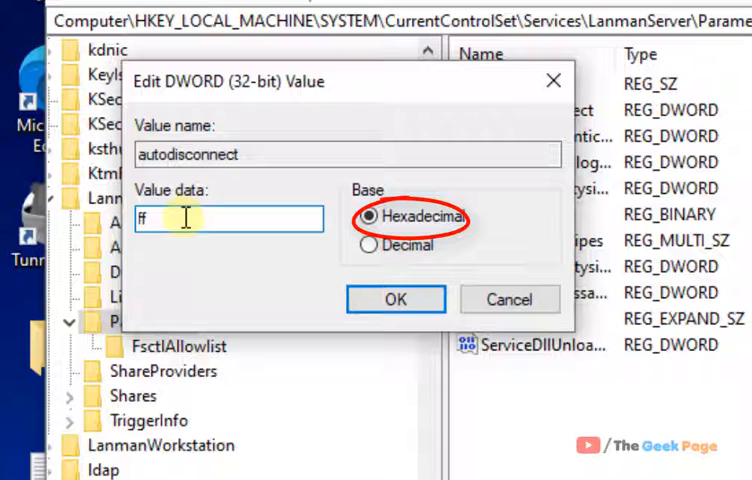
text(ffffff)
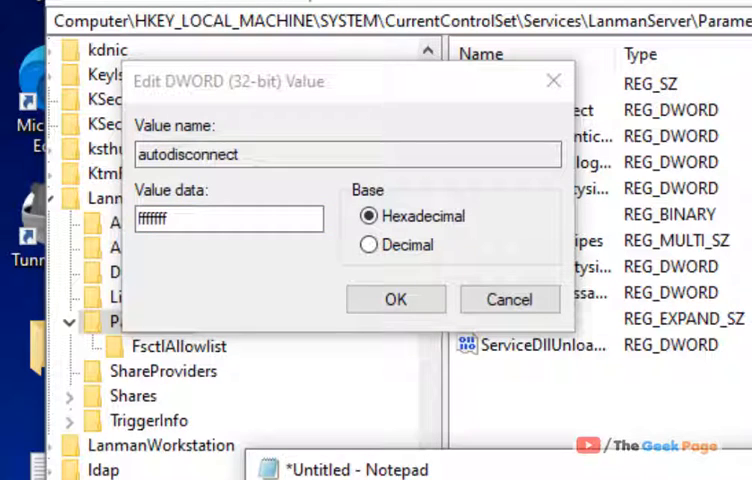
triple_click(228, 218)
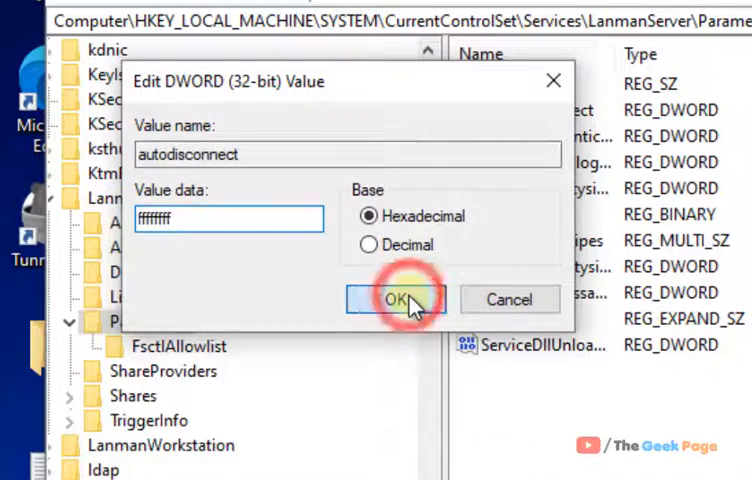
click(395, 298)
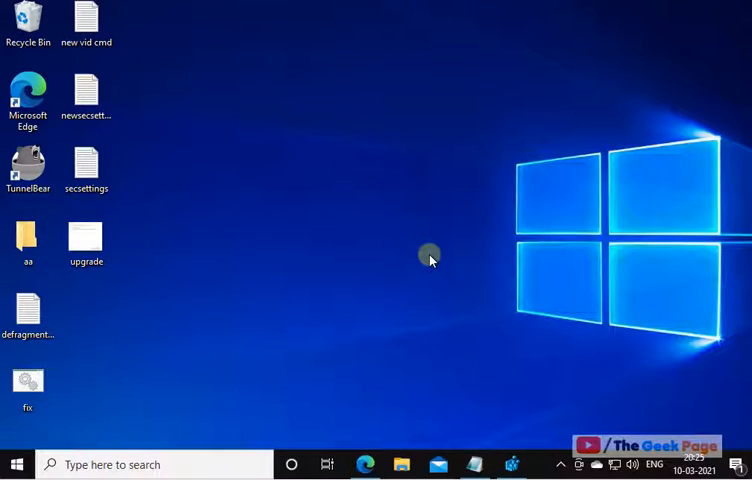
Step: Search Start for 'gpedit' to find the Local Group Policy Editor
click(150, 464)
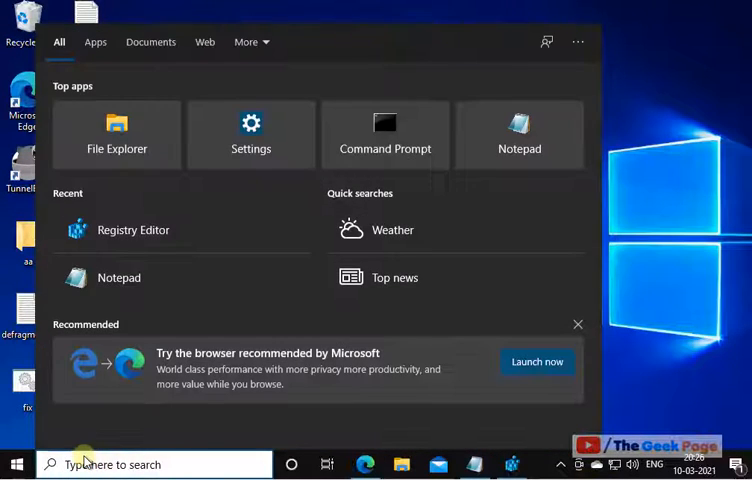
text(gpedit)
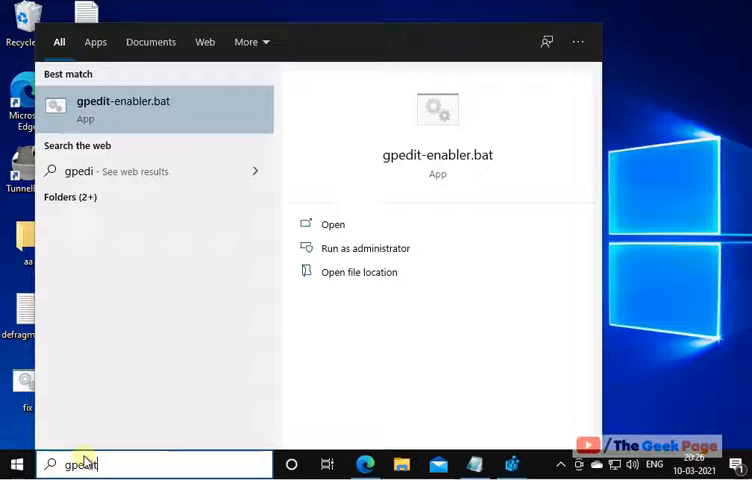
text(.n)
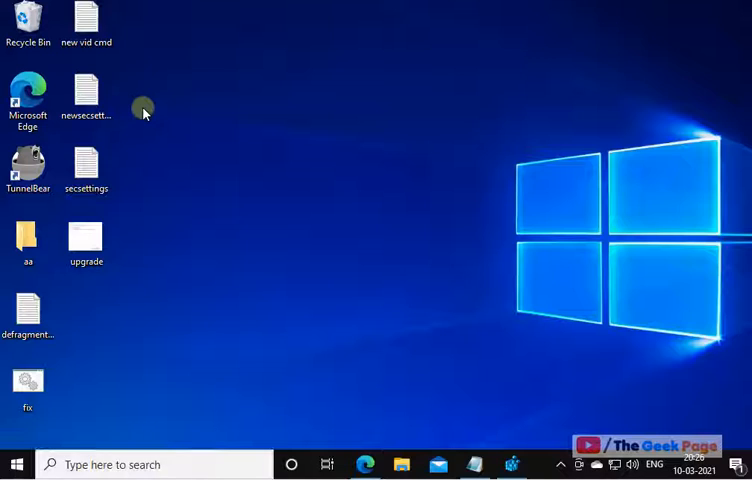
mouse_move(273, 194)
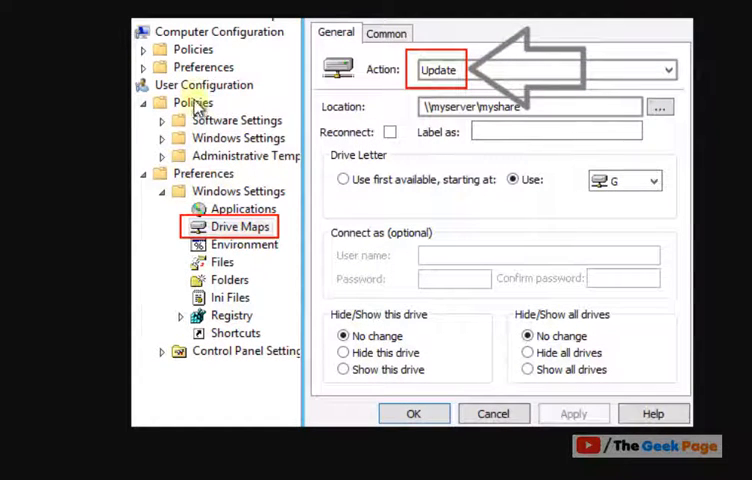
mouse_move(183, 173)
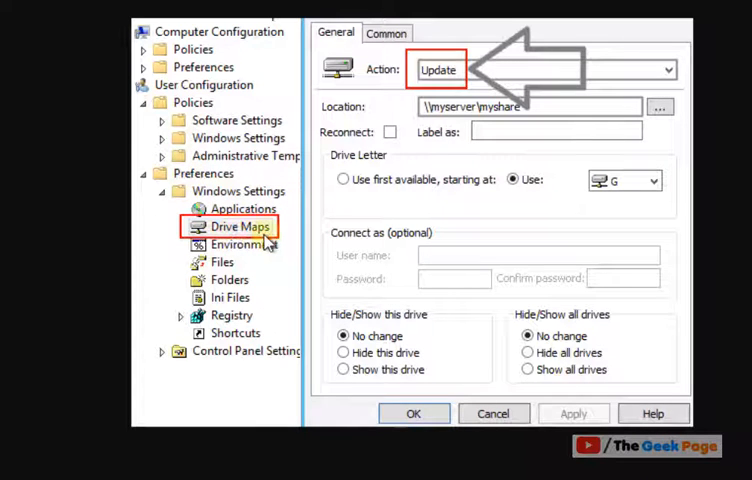
mouse_move(347, 315)
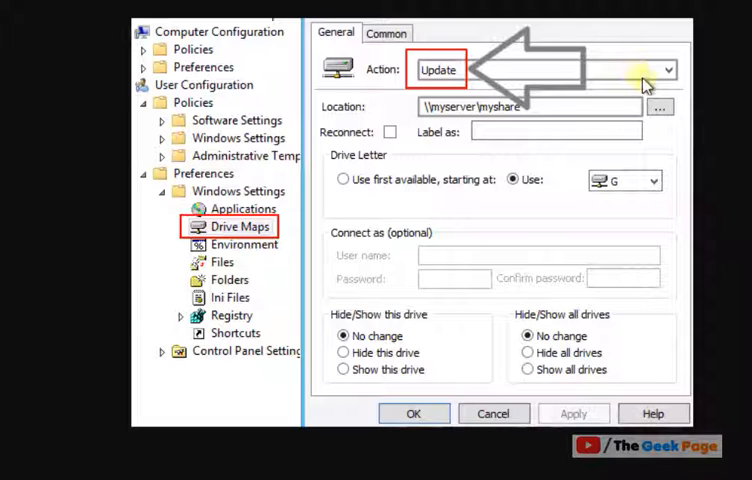
mouse_move(645, 82)
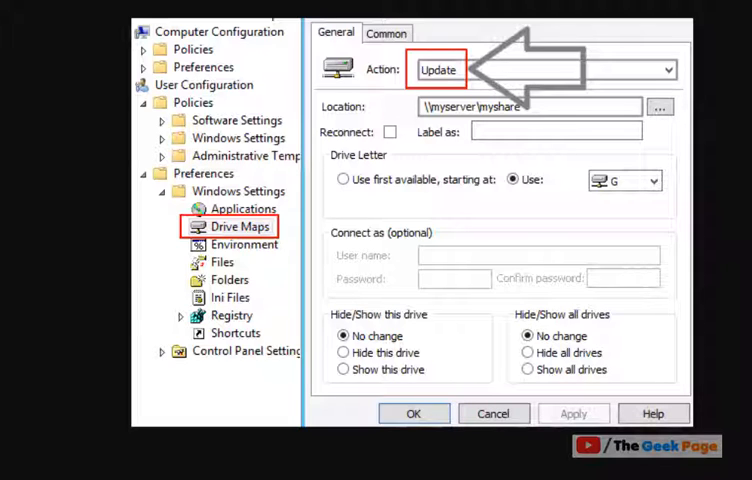